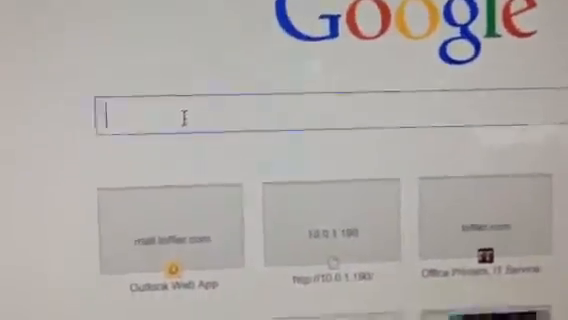
Search Google for turning on FTP in Mac OS X Lion and open the help desk article.
{"action": "type", "text": "ft"}
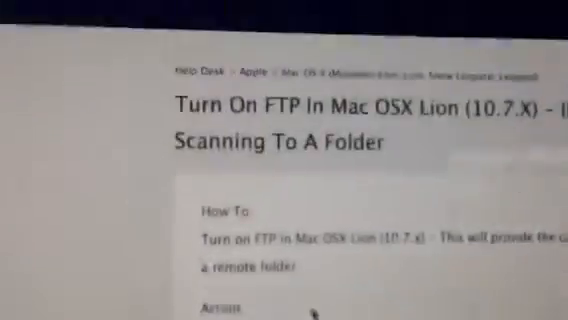
{"action": "scroll", "scroll_direction": "down", "scroll_amount": 3}
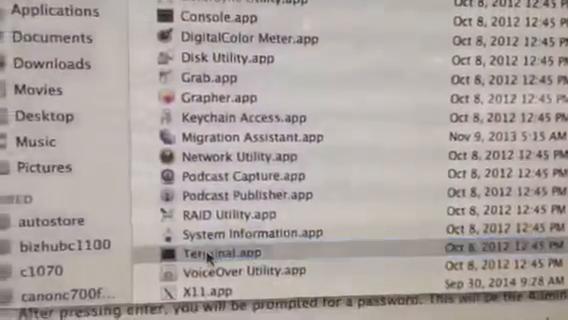
Launch Terminal.app from Applications > Utilities.
{"action": "double_click", "coordinate": [227, 245]}
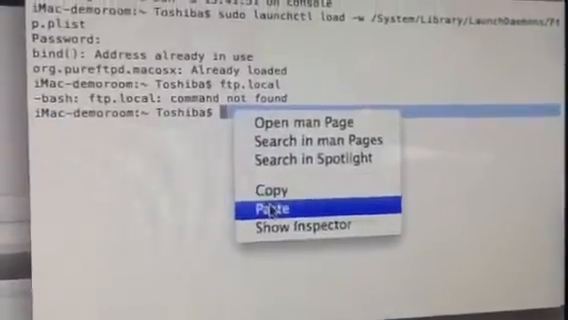
Paste and run the sudo launchctl load ftp.plist command in Terminal.
{"action": "left_click", "coordinate": [283, 205]}
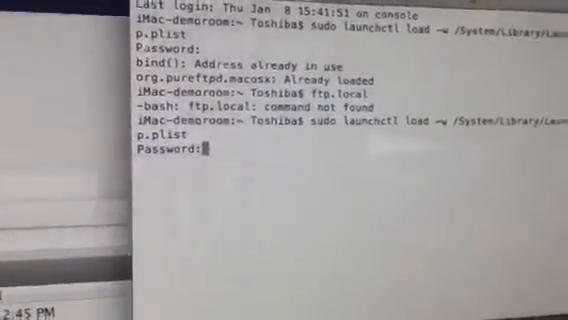
{"action": "key", "text": "Return"}
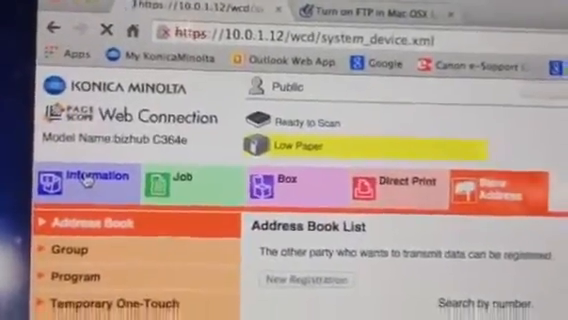
Open the Address Book under Store Address and start a New Registration.
{"action": "left_click", "coordinate": [80, 180]}
{"action": "type", "text": "ftp"}
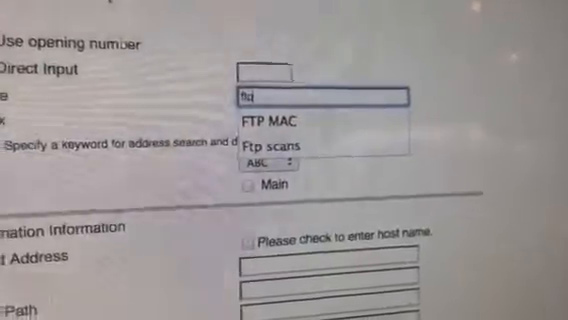
Name the entry FTP MAC, mark it Main, set host 10.0.1.140, and open anonymous login choices.
{"action": "left_click", "coordinate": [270, 130]}
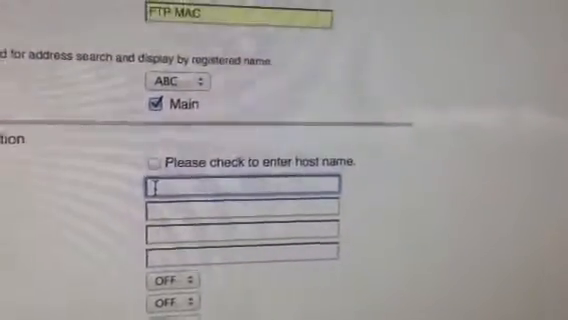
{"action": "type", "text": "10.0.1.140"}
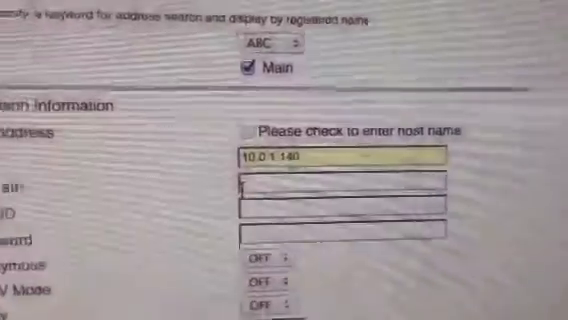
{"action": "scroll", "scroll_direction": "down", "scroll_amount": 3}
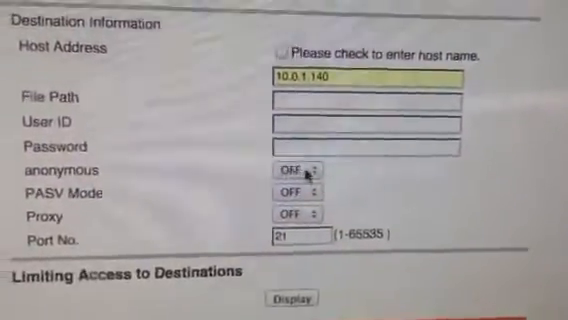
{"action": "left_click", "coordinate": [290, 169]}
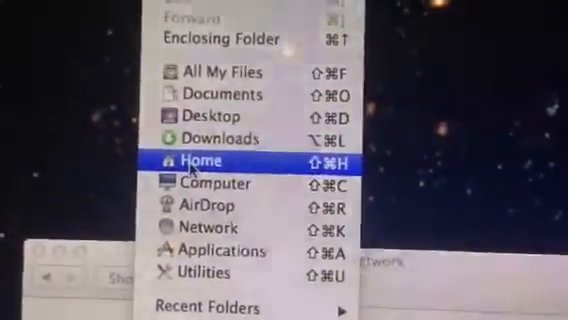
Open the home folder in Finder list view and scroll to the Desktop folder.
{"action": "left_click", "coordinate": [201, 160]}
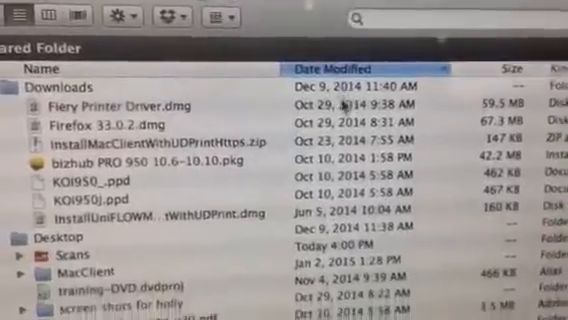
{"action": "scroll", "scroll_direction": "down", "scroll_amount": 3}
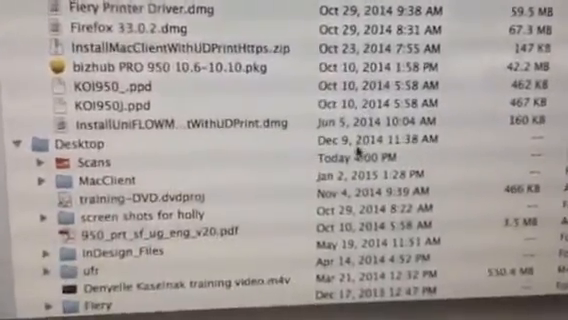